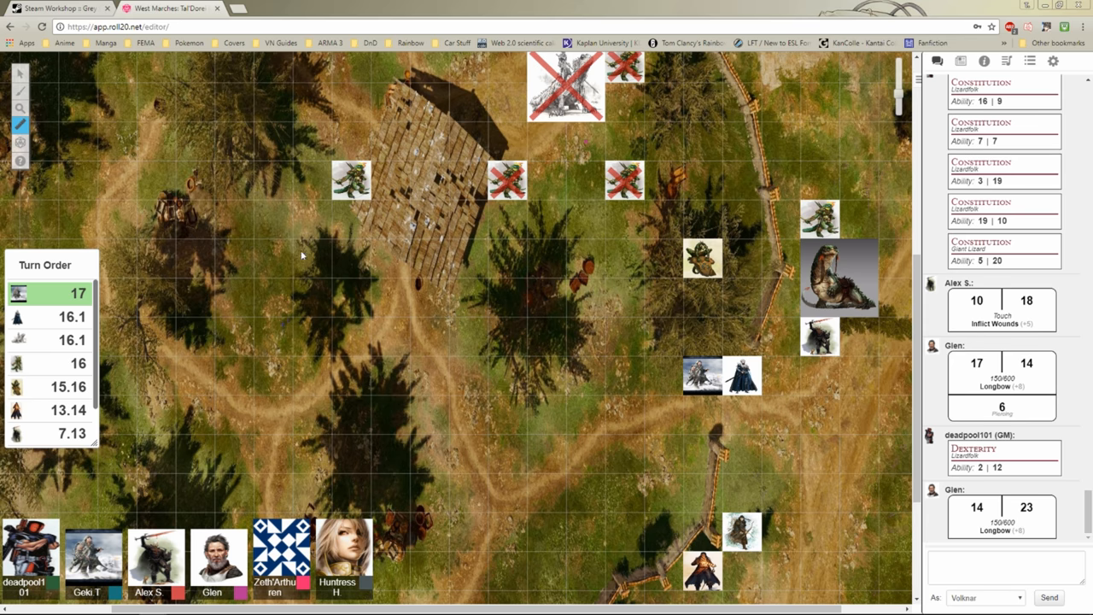
mouse_move(342, 209)
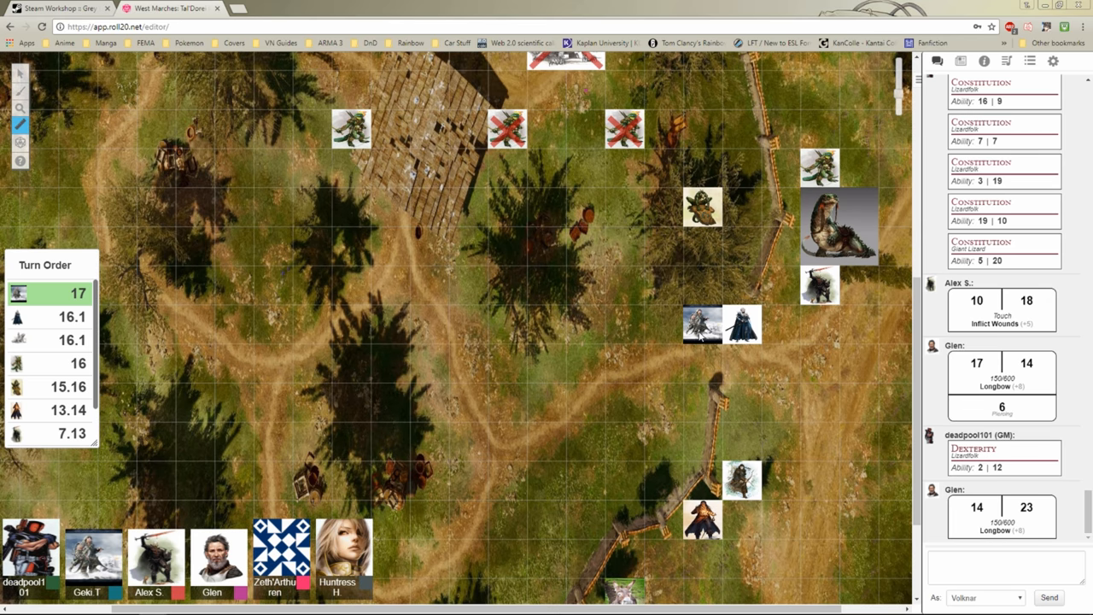
Measure 35 ft from Volknar's token to the southwest rocks, then return to Select
drag(700, 328, 427, 517)
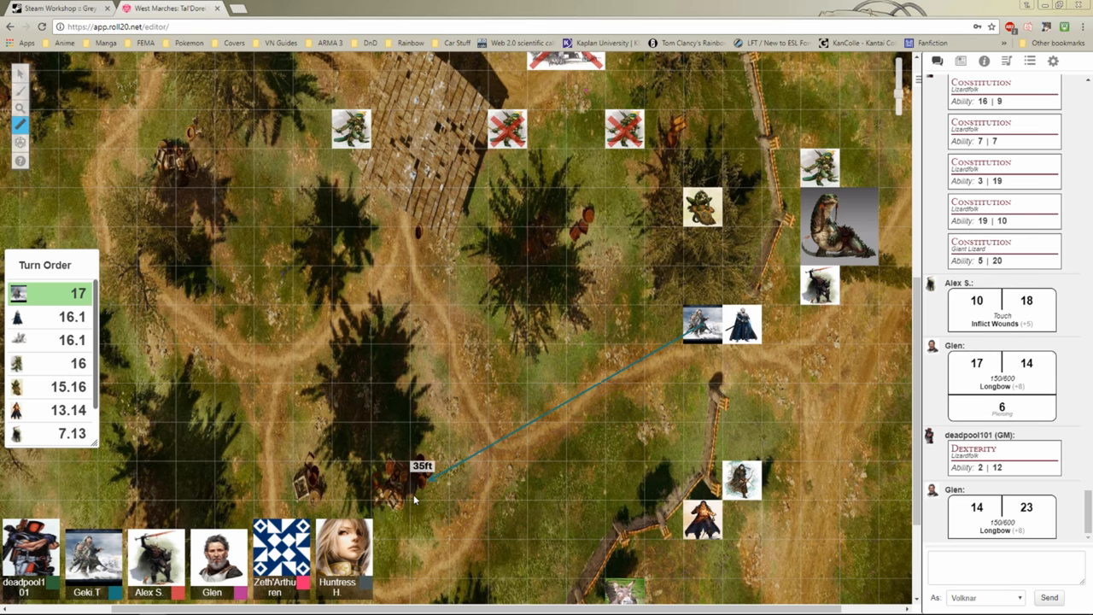
mouse_move(422, 484)
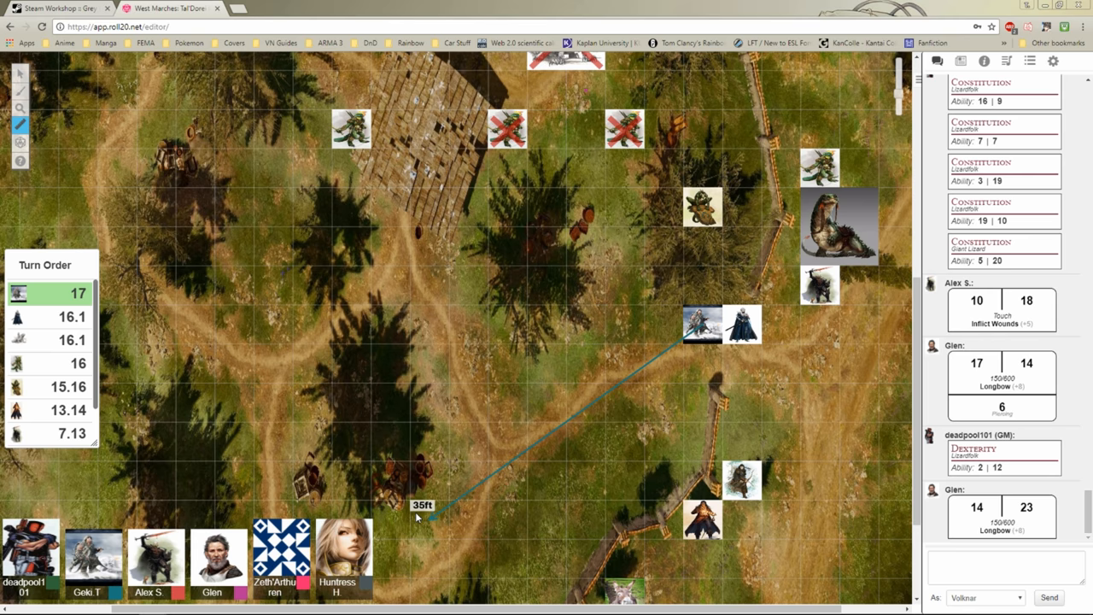
click(20, 74)
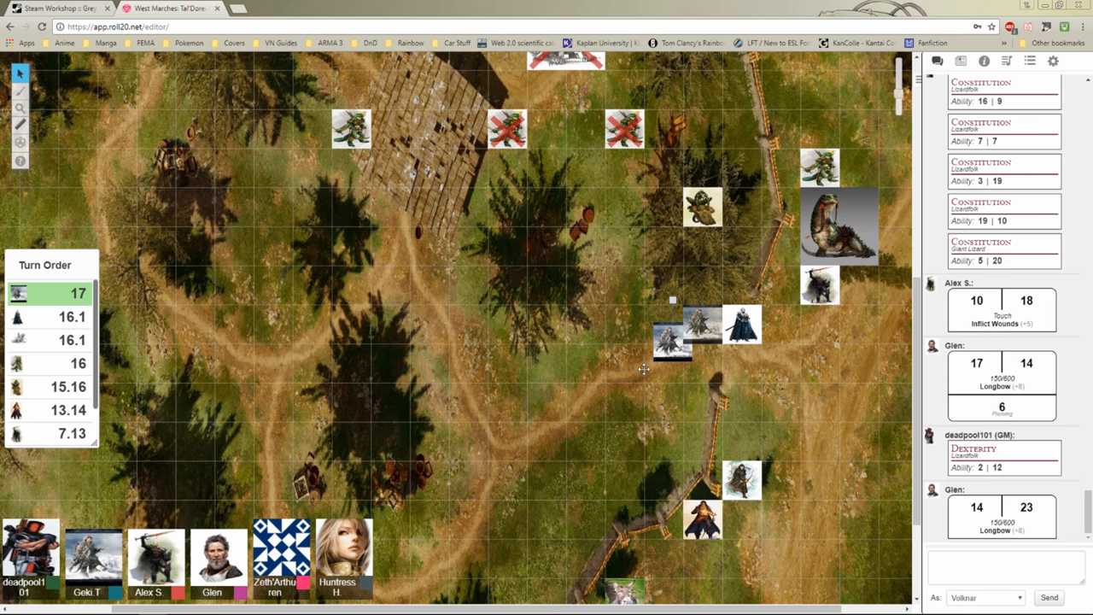
Drag Volknar's token to the grid square beside the bottom-left rocks
drag(672, 336, 426, 519)
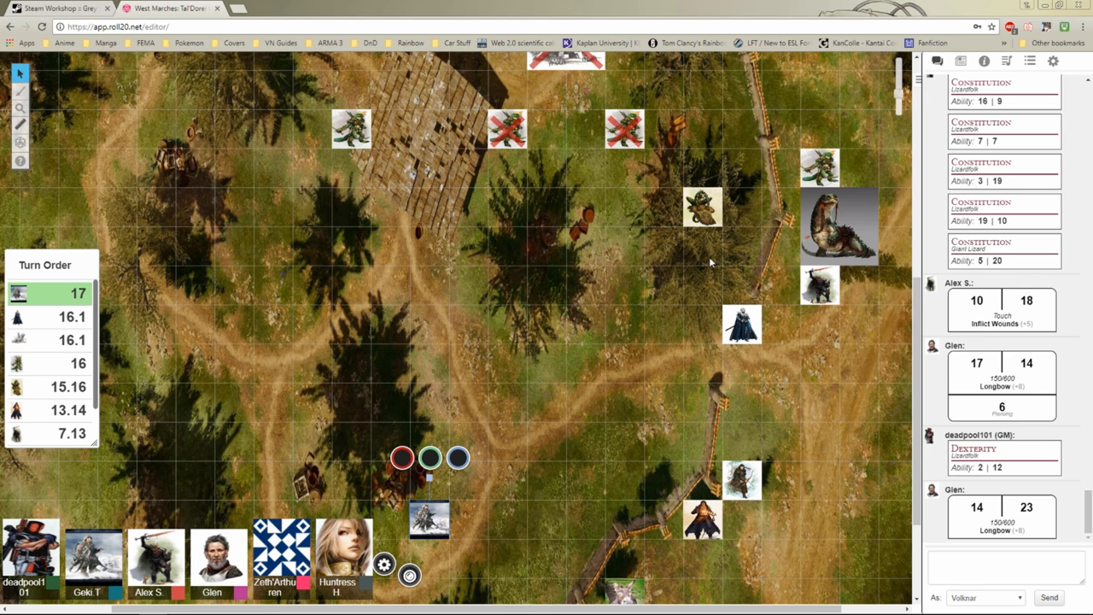
mouse_move(419, 260)
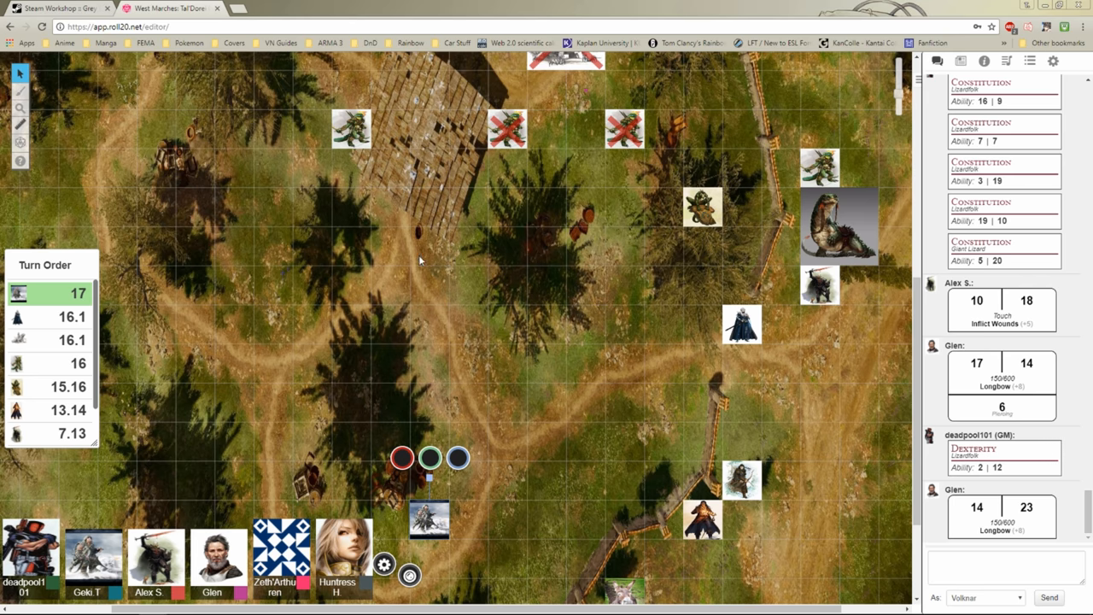
scroll(up, 3)
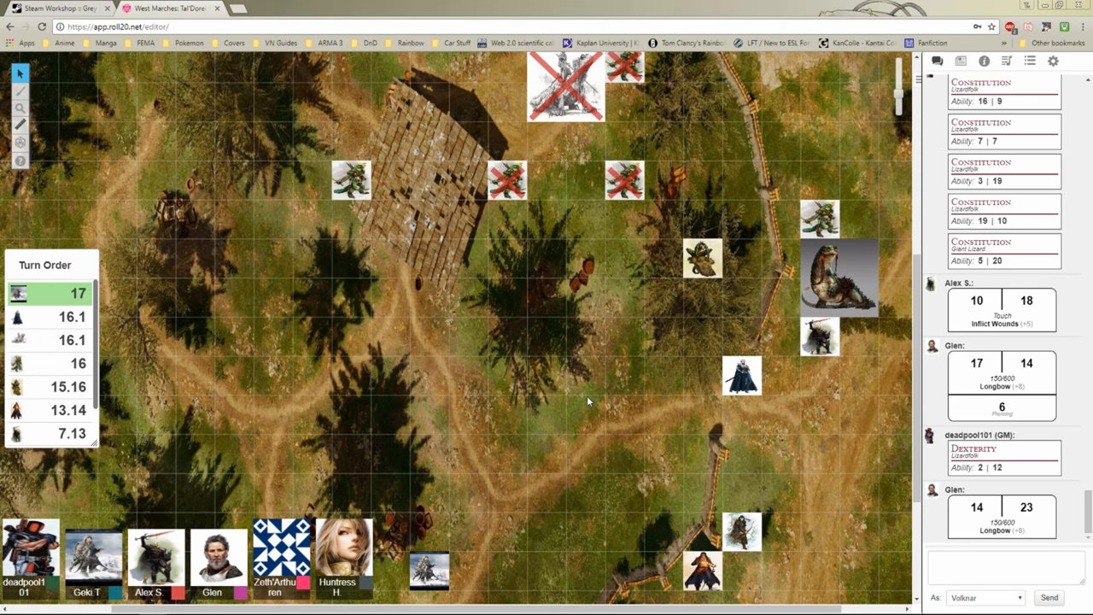
scroll(down, 3)
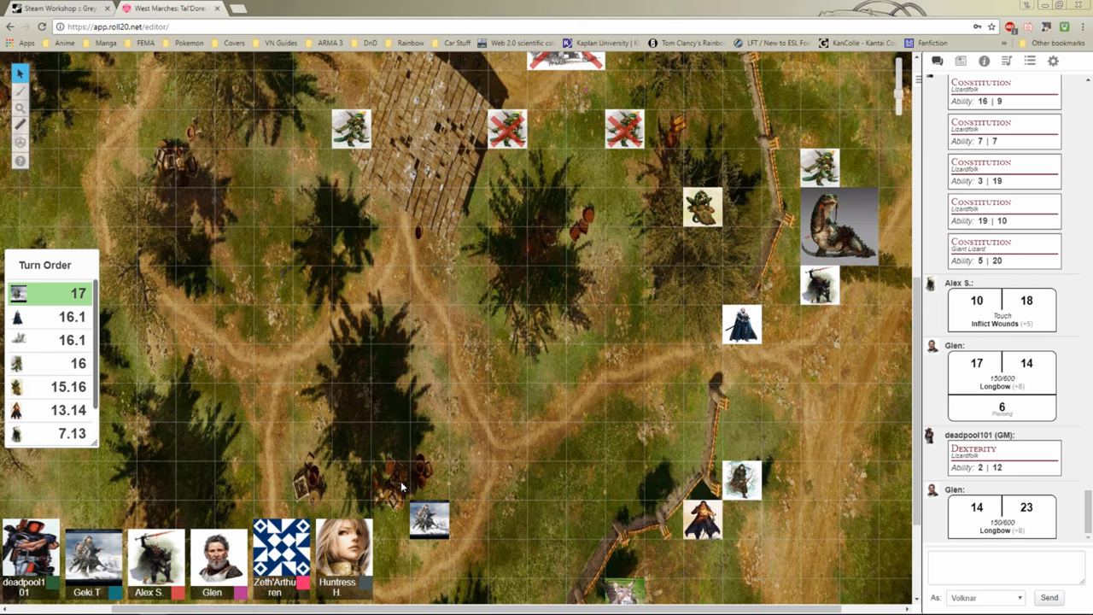
mouse_move(420, 456)
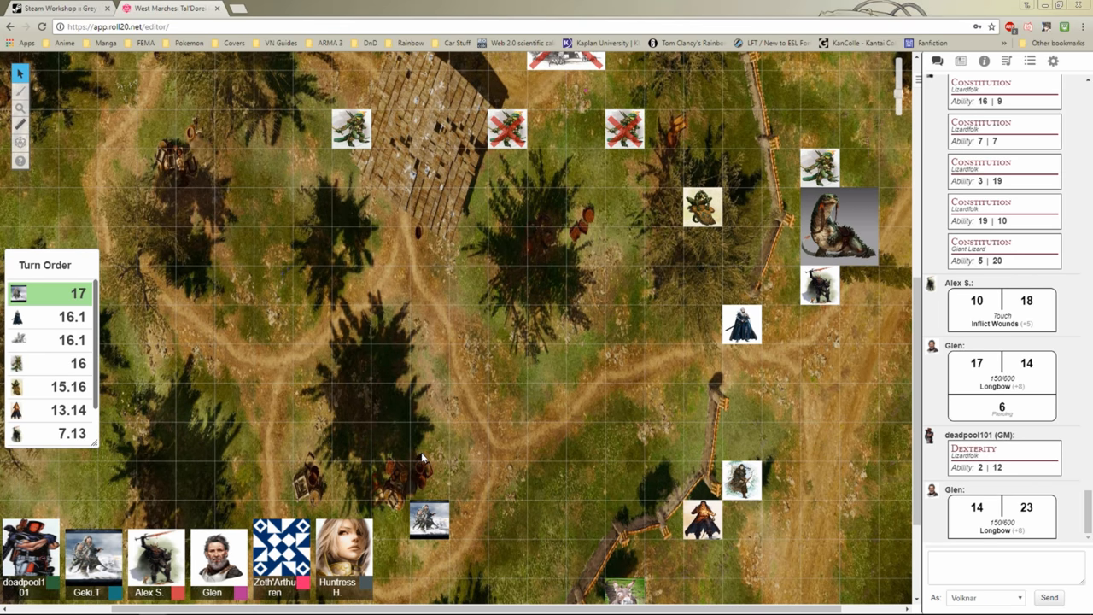
scroll(down, 3)
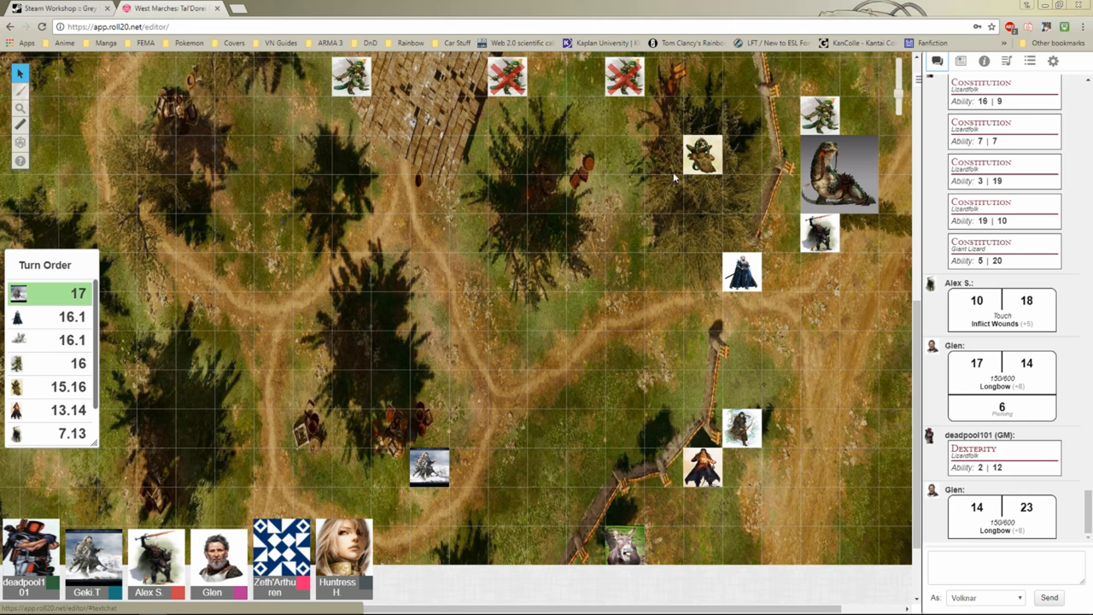
click(683, 175)
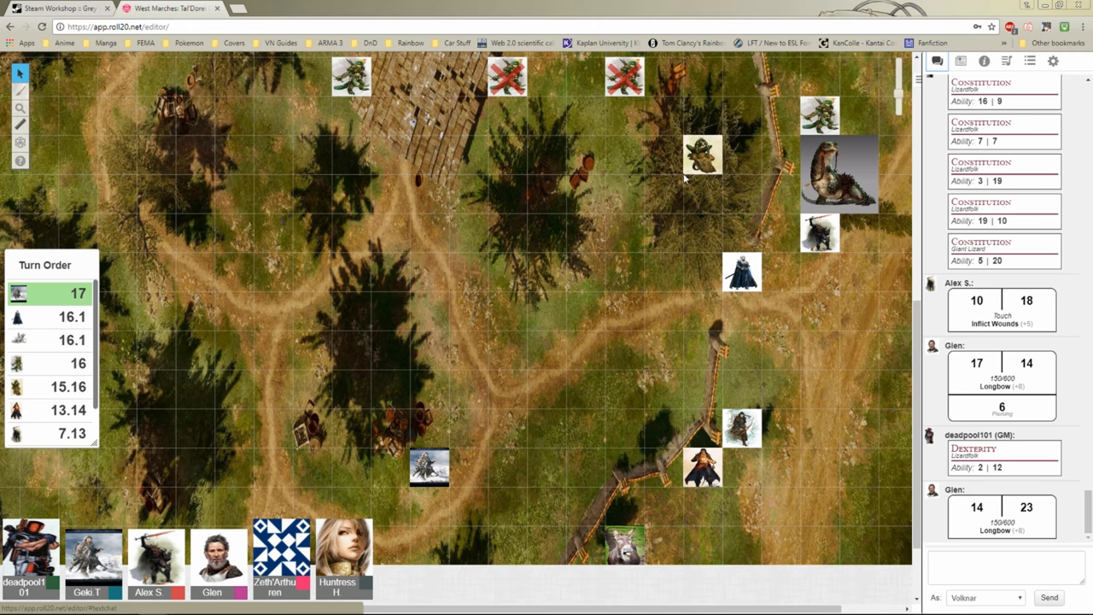
mouse_move(683, 175)
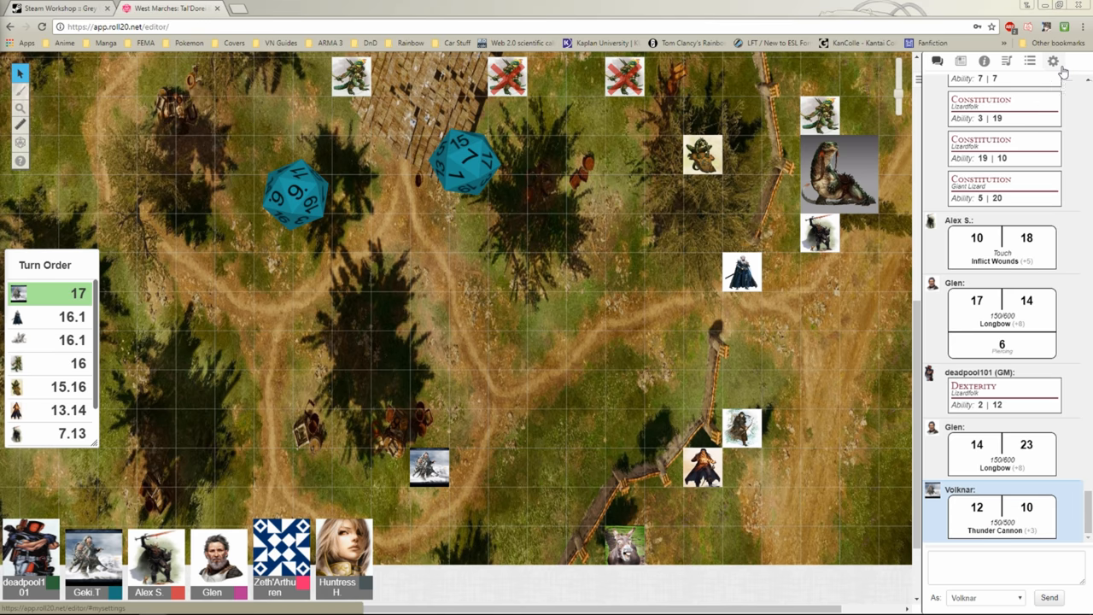
Uncheck Enable 3D dice in My Settings and return to the Text Chat log
click(1052, 60)
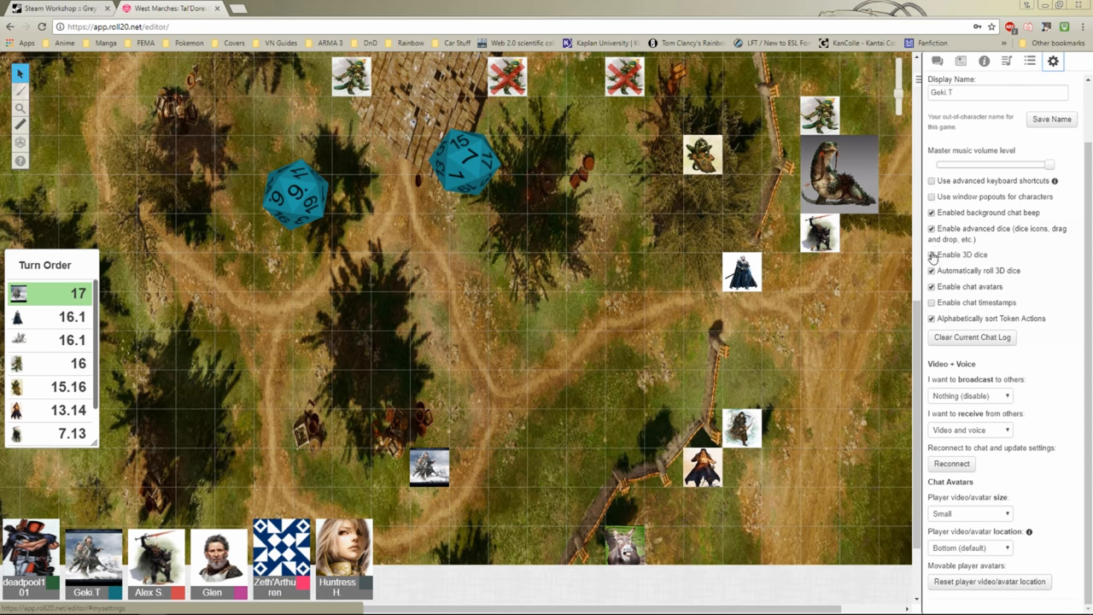
click(931, 254)
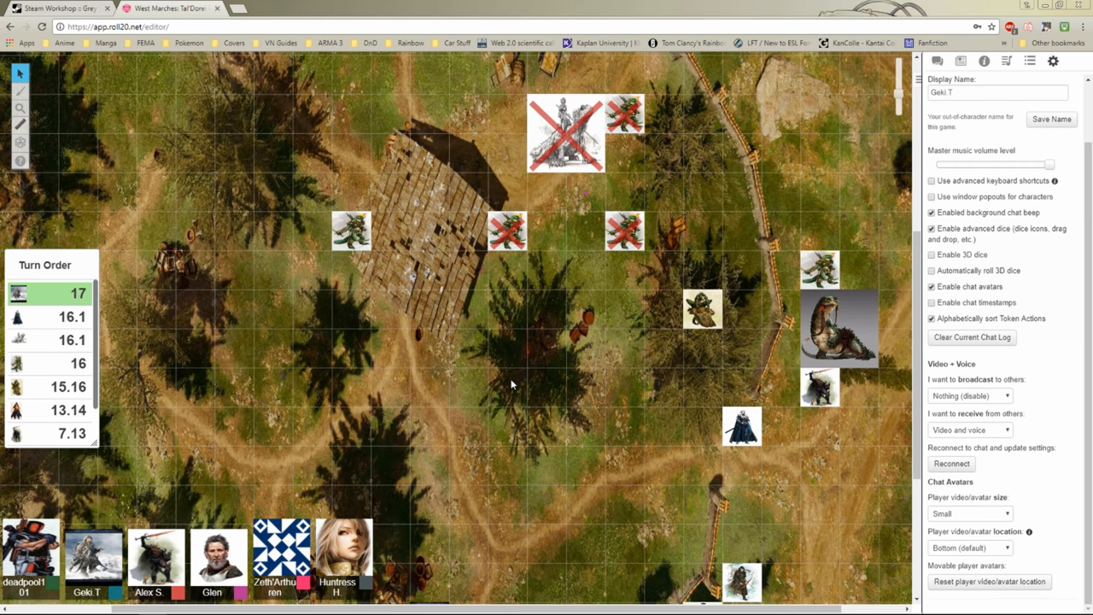
click(936, 60)
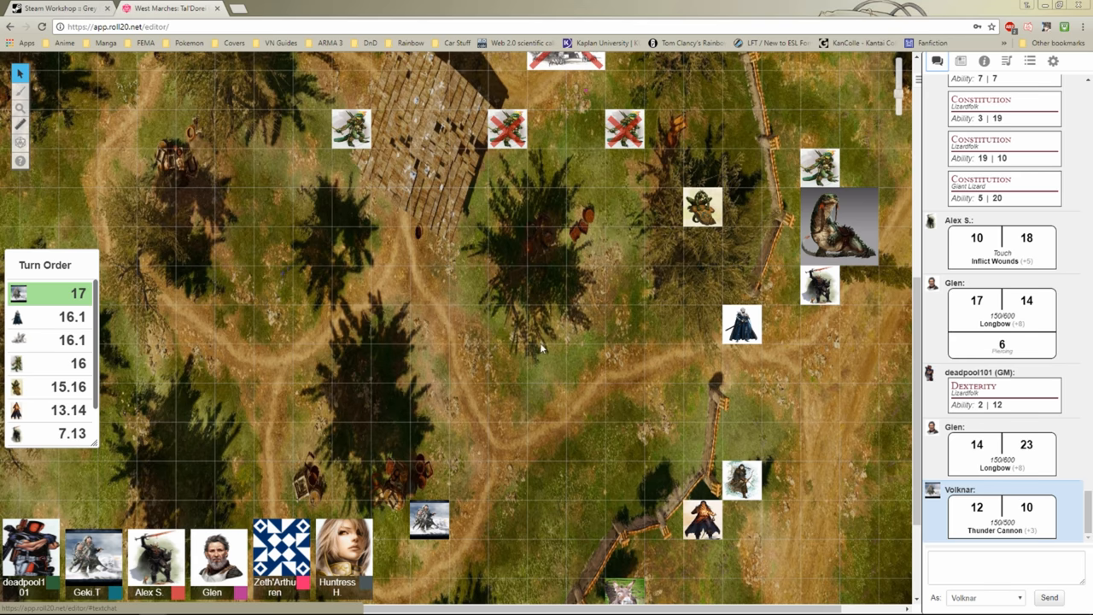
mouse_move(576, 314)
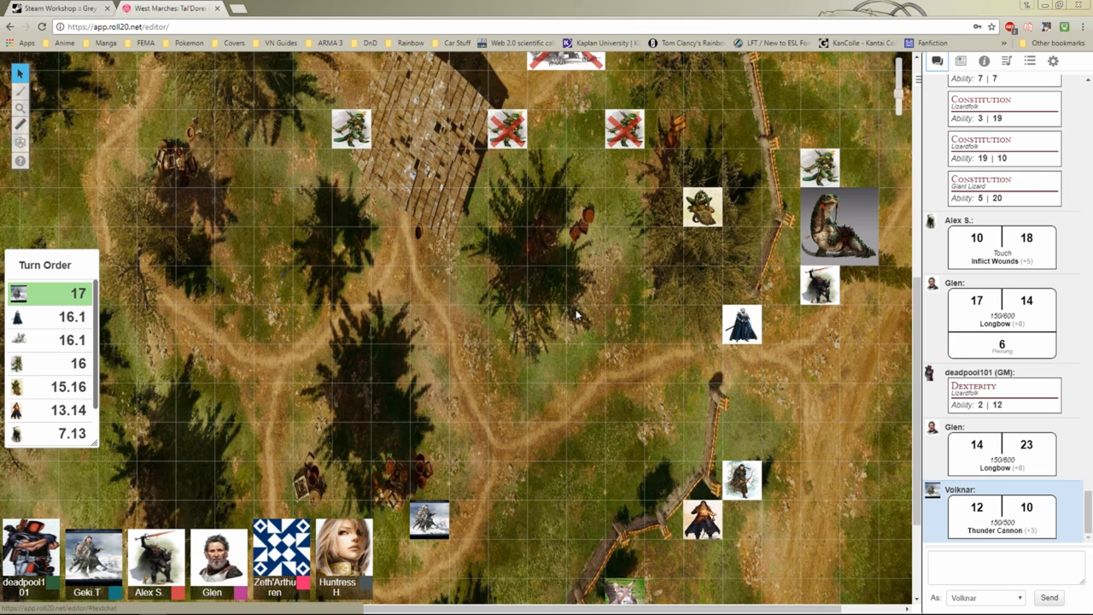
mouse_move(553, 339)
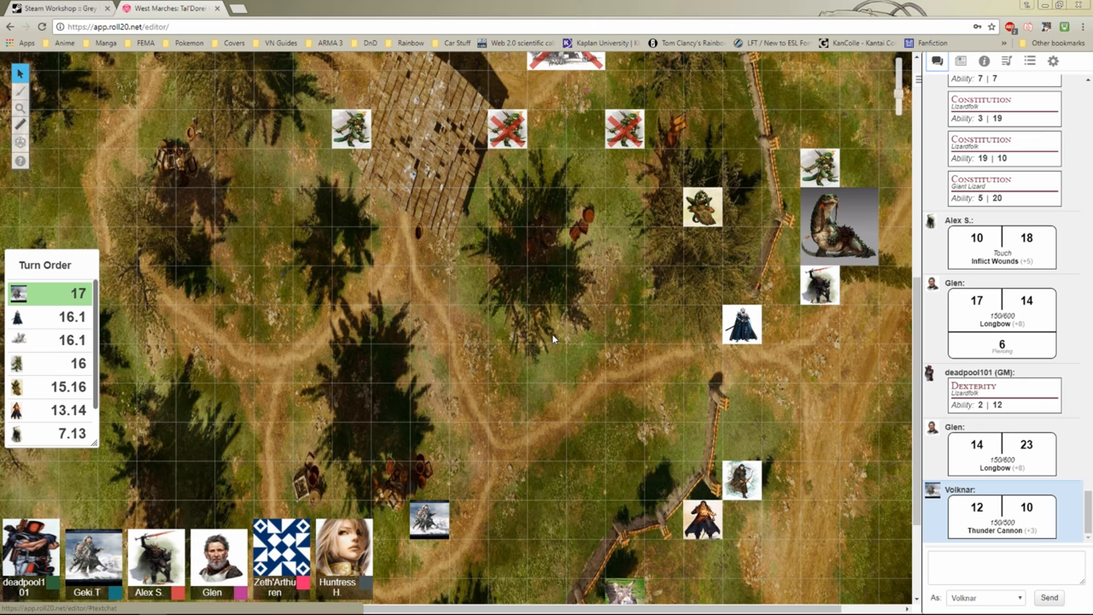
mouse_move(543, 367)
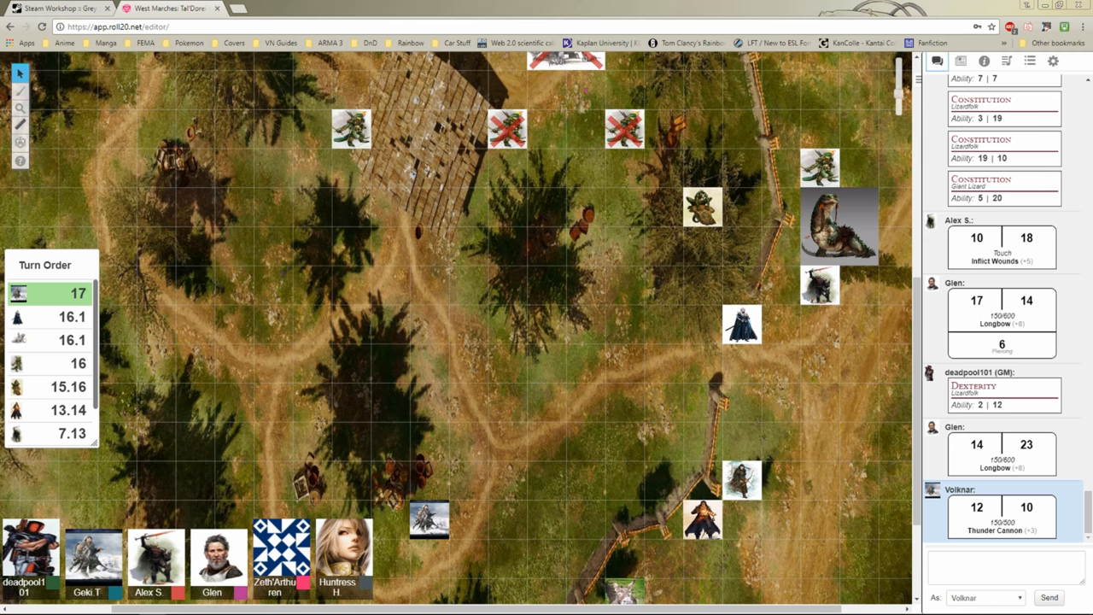
Scroll through Volknar's sheet and chat for the Thunder Cannon and Animal Handling rolls
scroll(down, 3)
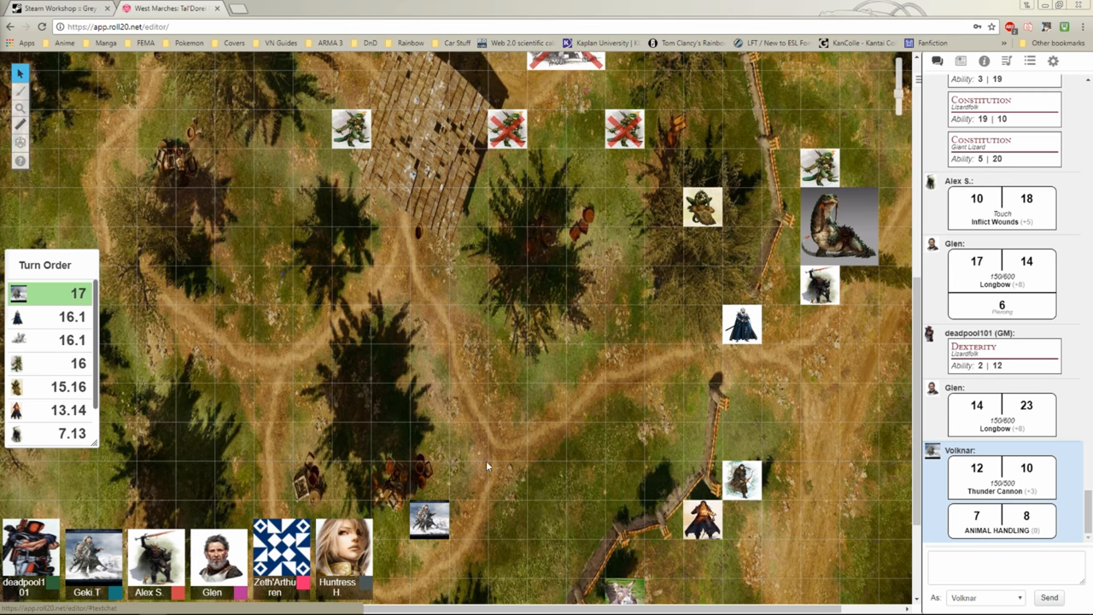
scroll(down, 3)
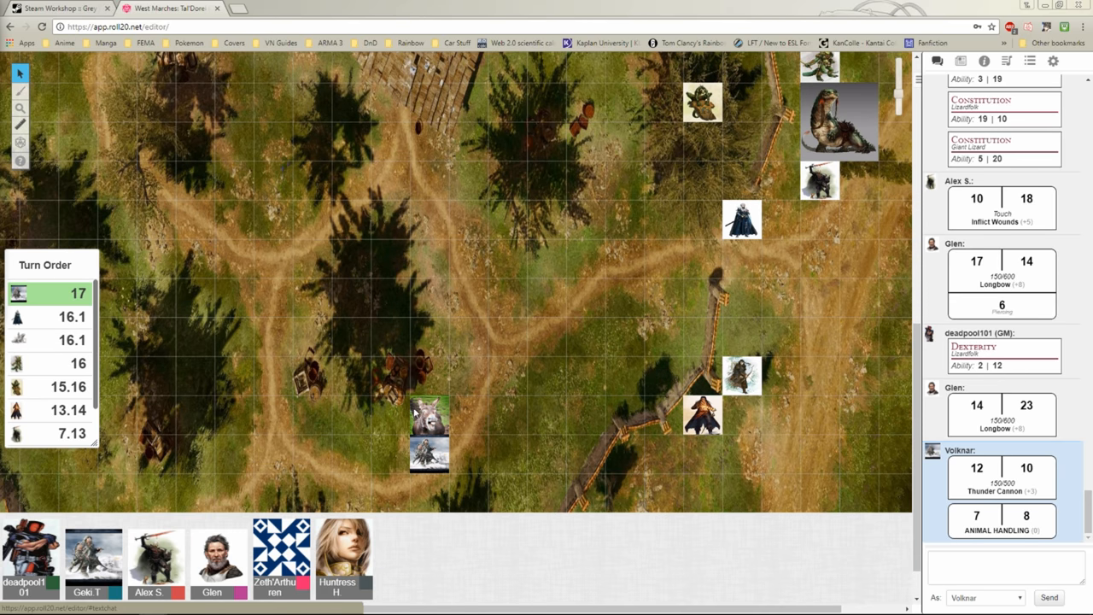
mouse_move(450, 421)
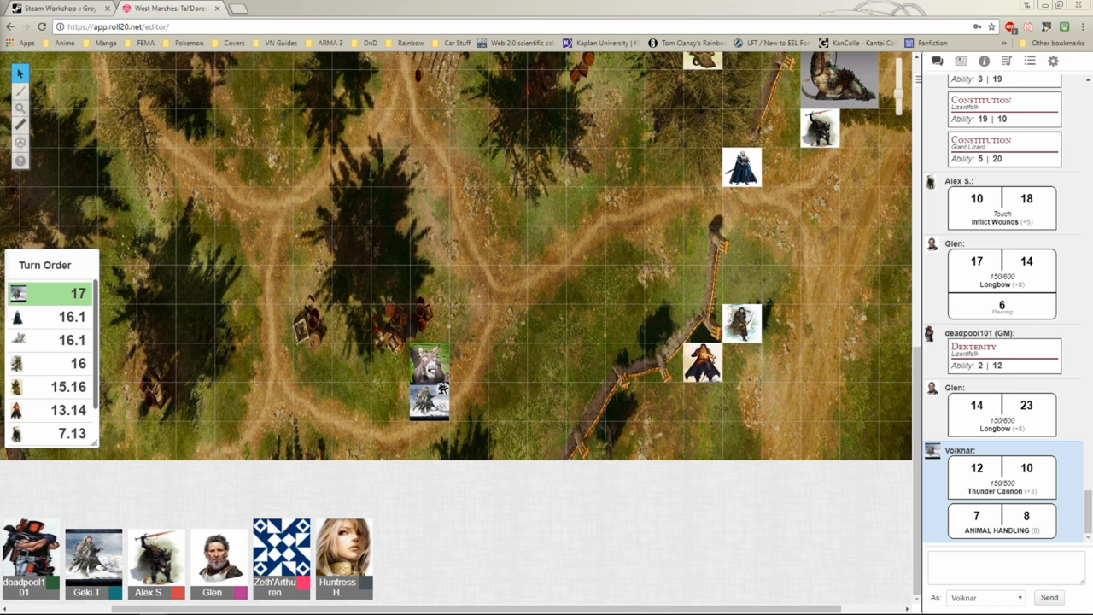
scroll(down, 3)
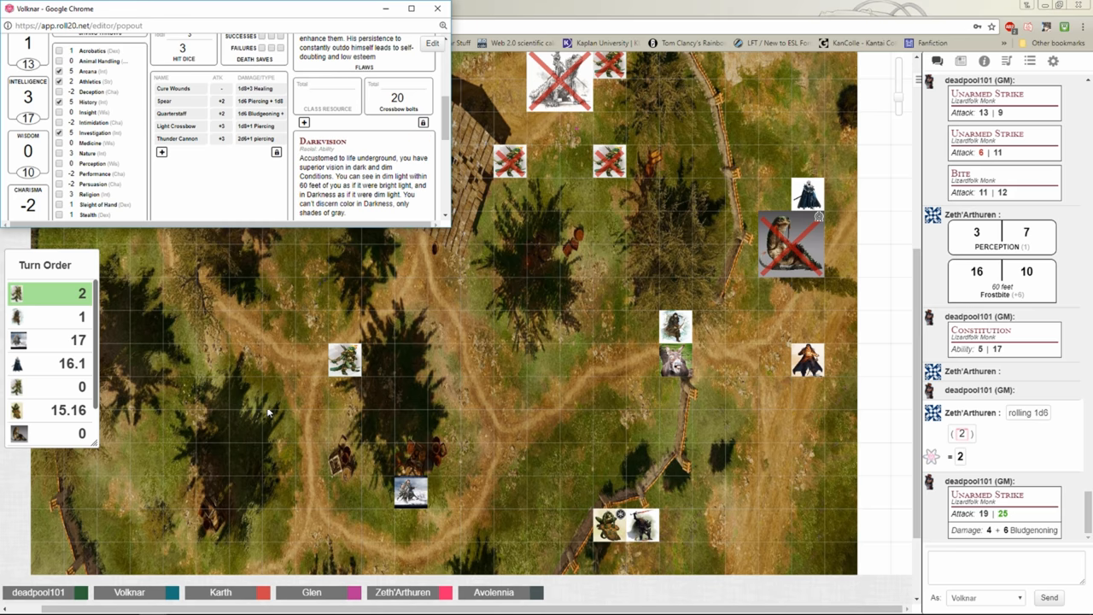
drag(344, 359, 363, 440)
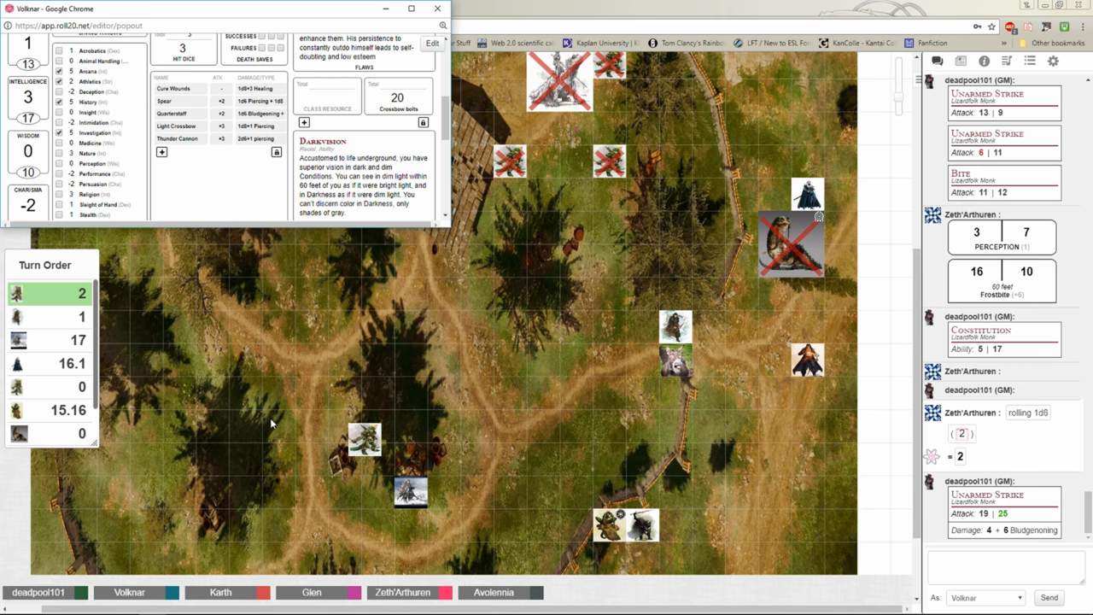
drag(364, 439, 376, 490)
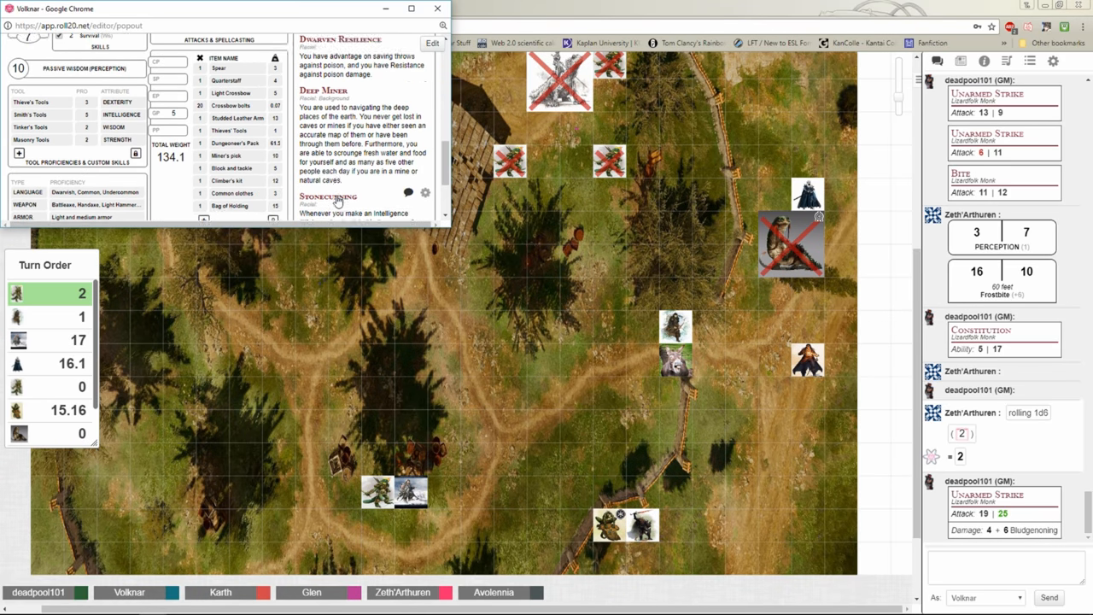
scroll(up, 3)
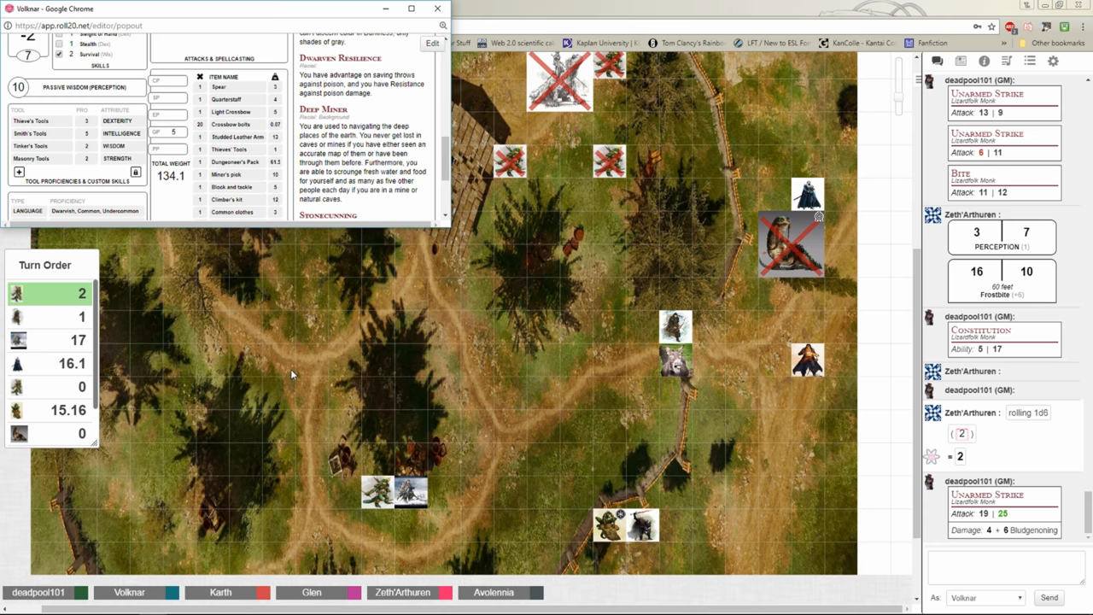
scroll(down, 3)
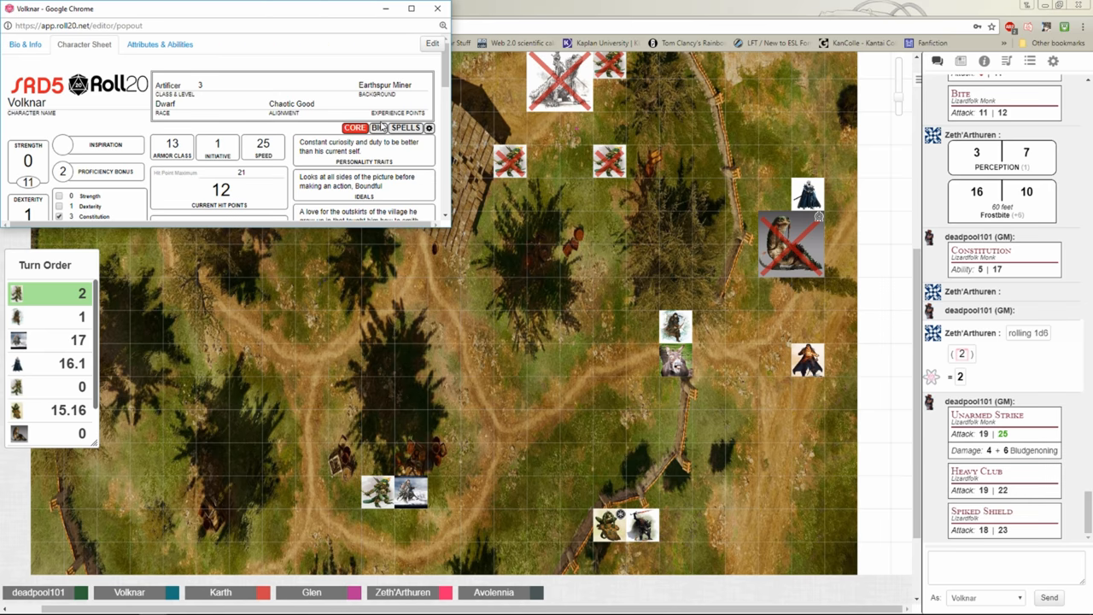
scroll(down, 3)
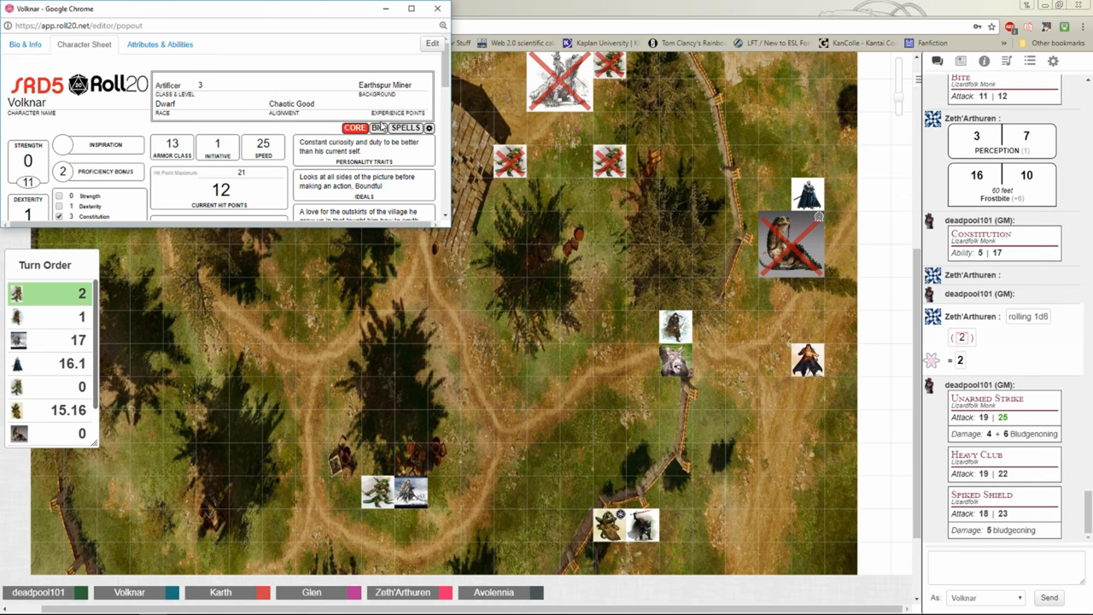
scroll(down, 3)
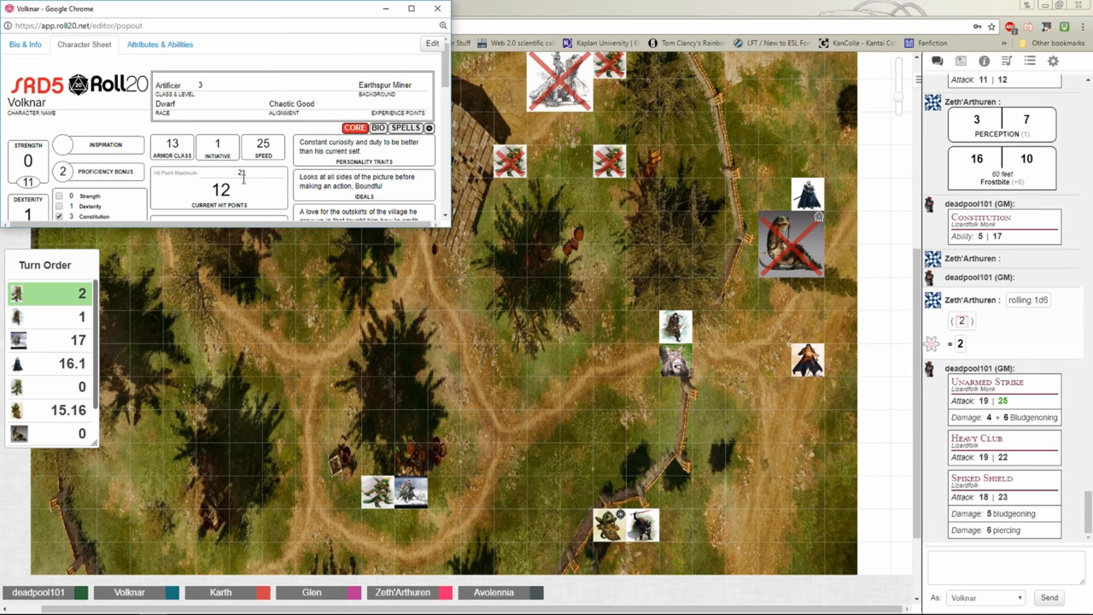
scroll(down, 3)
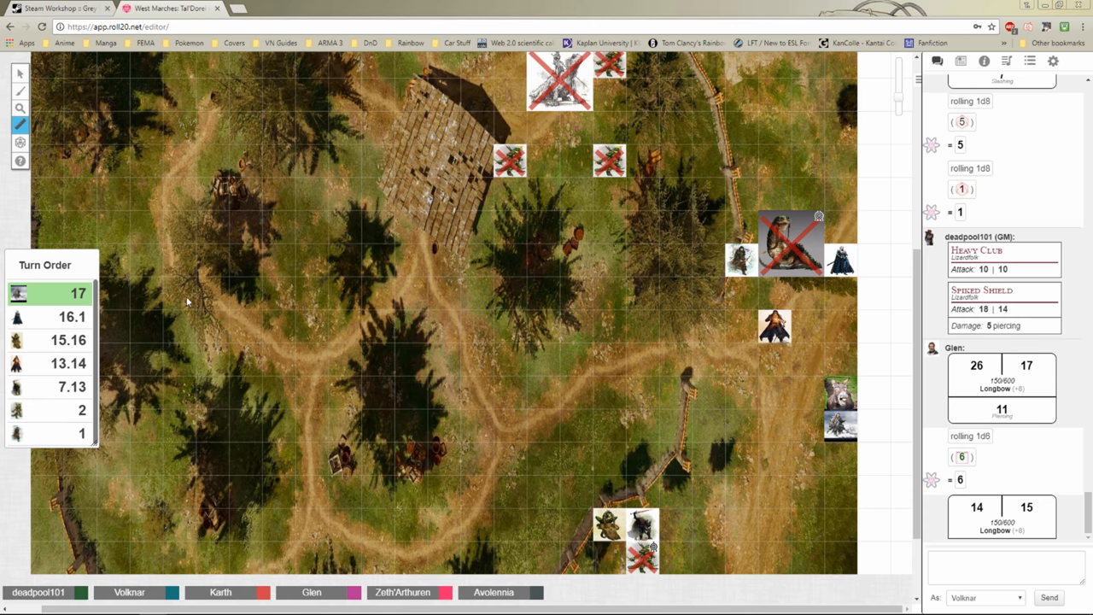
mouse_move(403, 283)
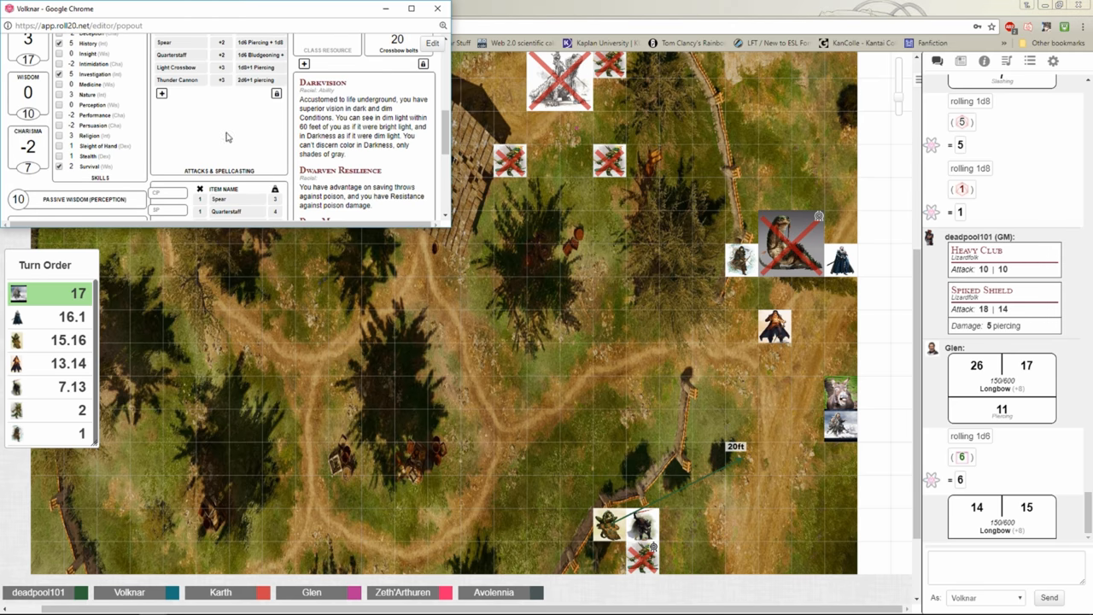
Scroll Volknar's sheet for Thunder Cannon, Animal Handling and Dexterity save rolls
scroll(up, 3)
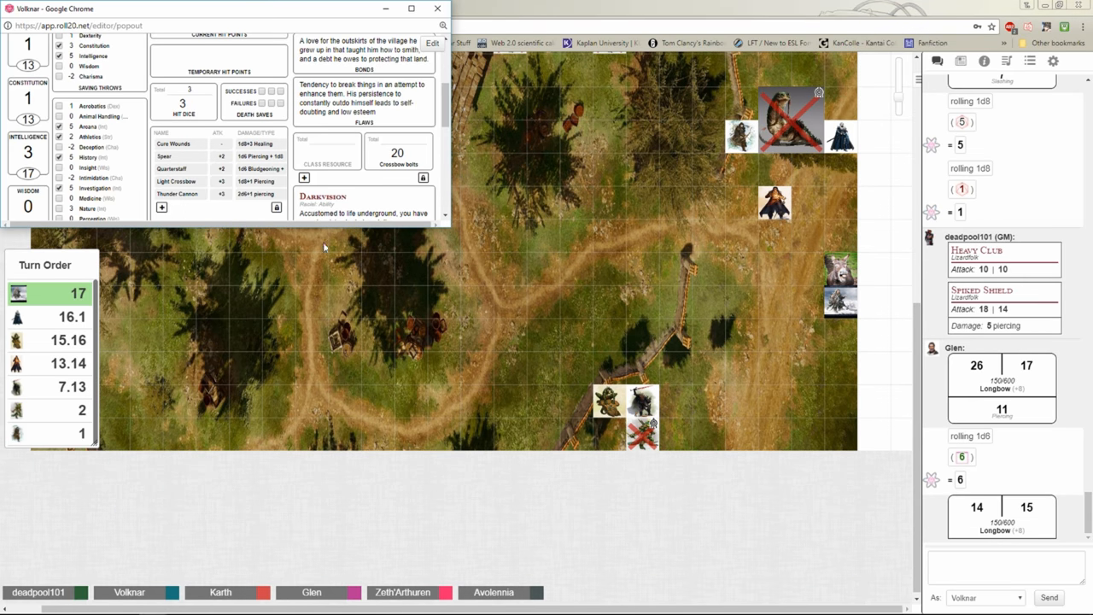
scroll(down, 3)
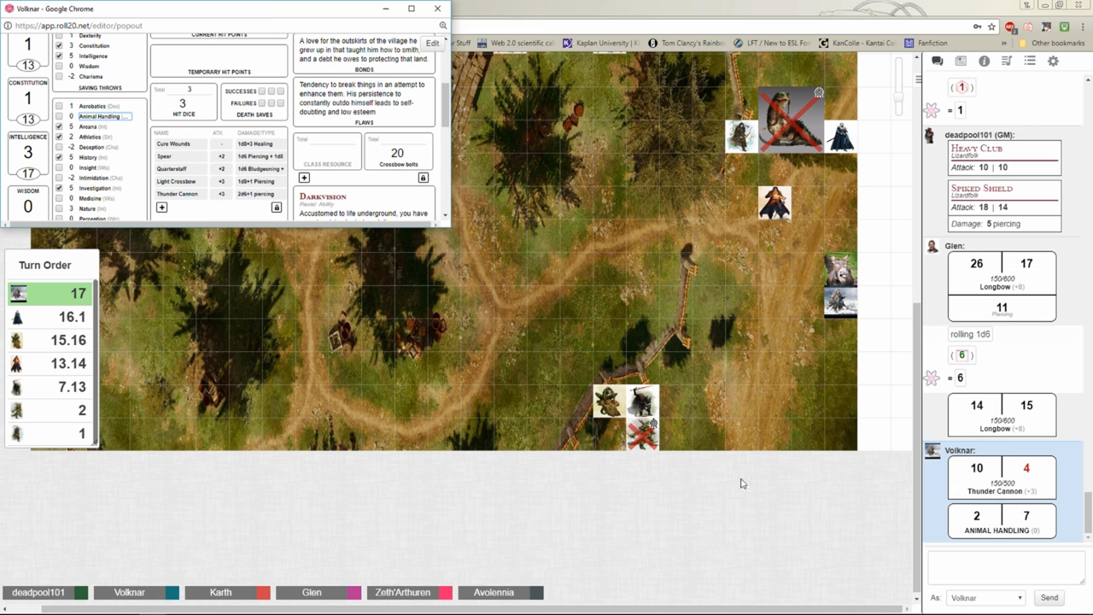
mouse_move(1013, 540)
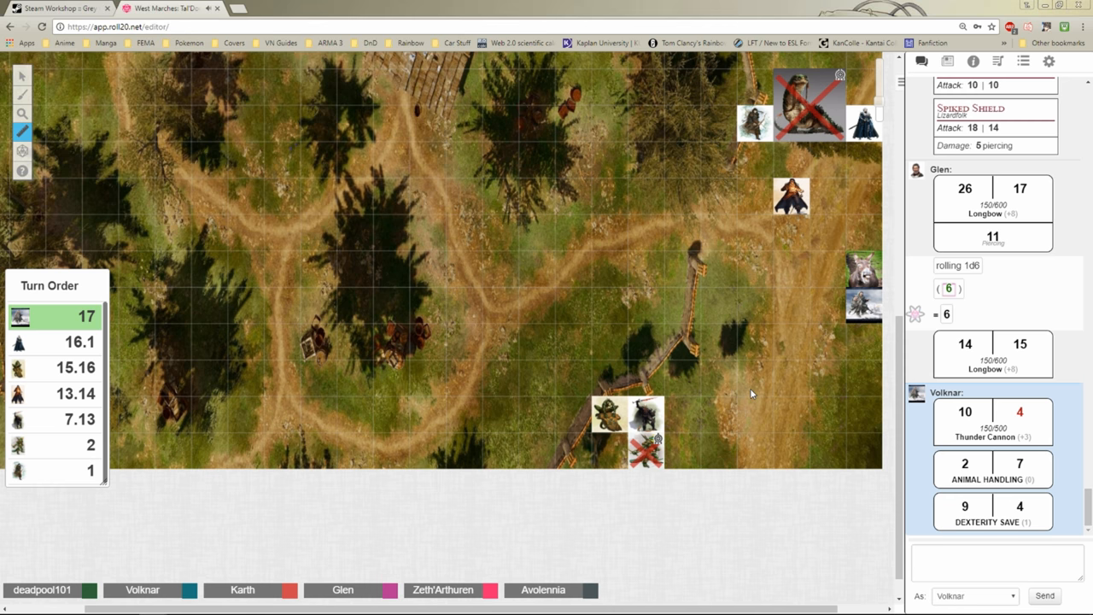
scroll(down, 3)
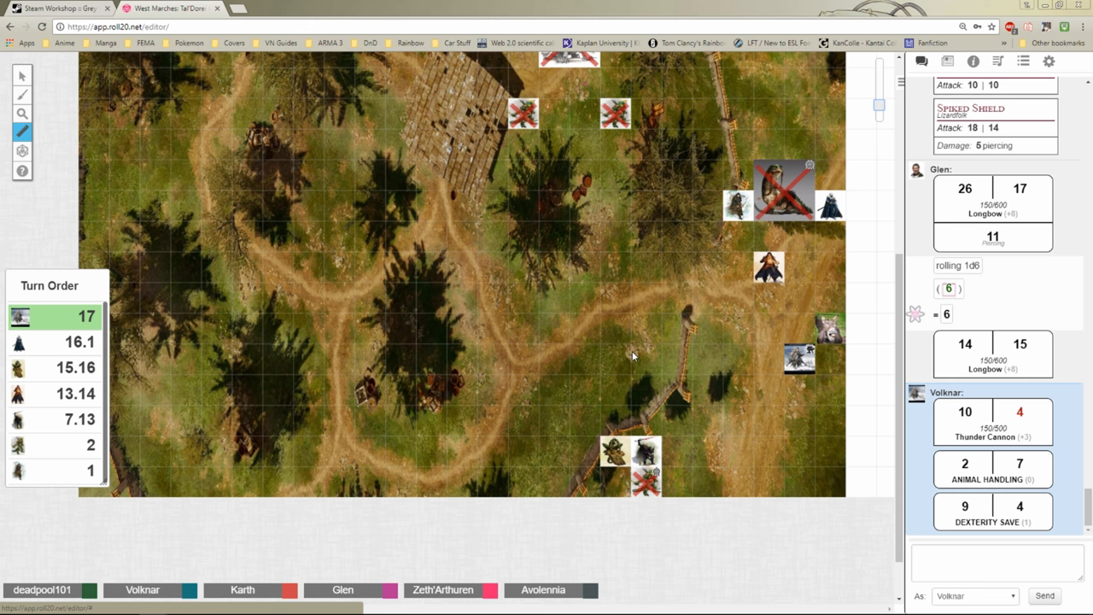
Reposition Volknar's token off the mule onto the adjacent grid square
drag(798, 358, 734, 402)
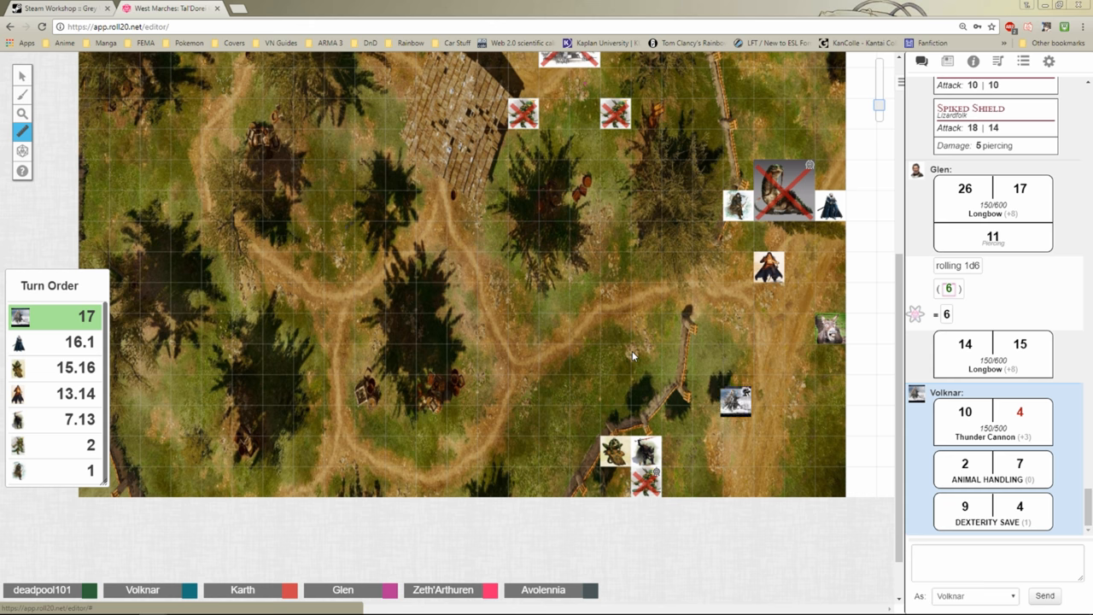
drag(734, 401, 707, 418)
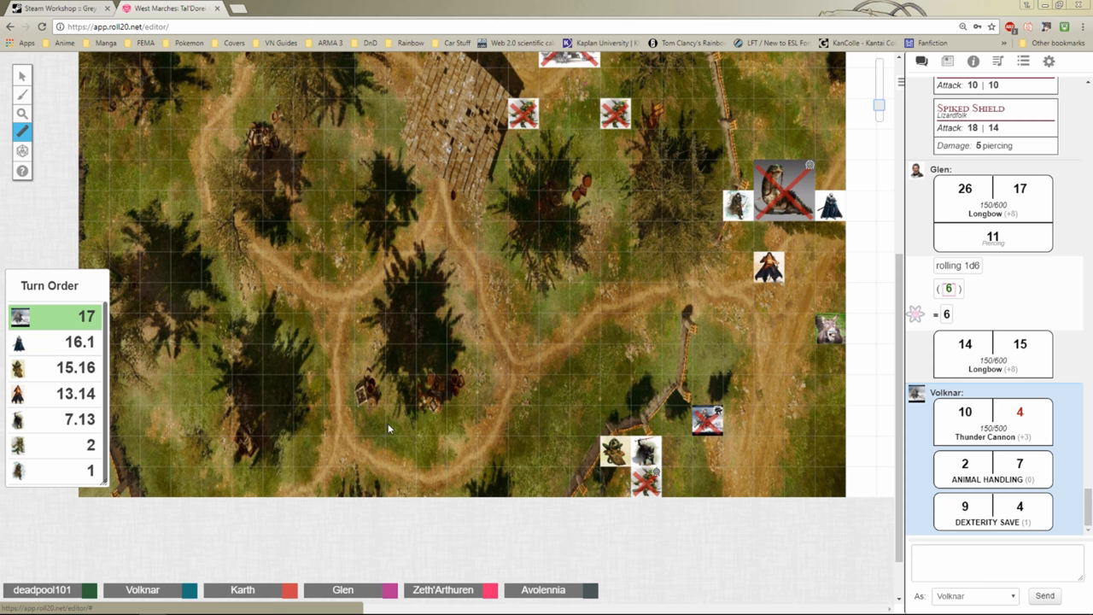
drag(707, 419, 798, 358)
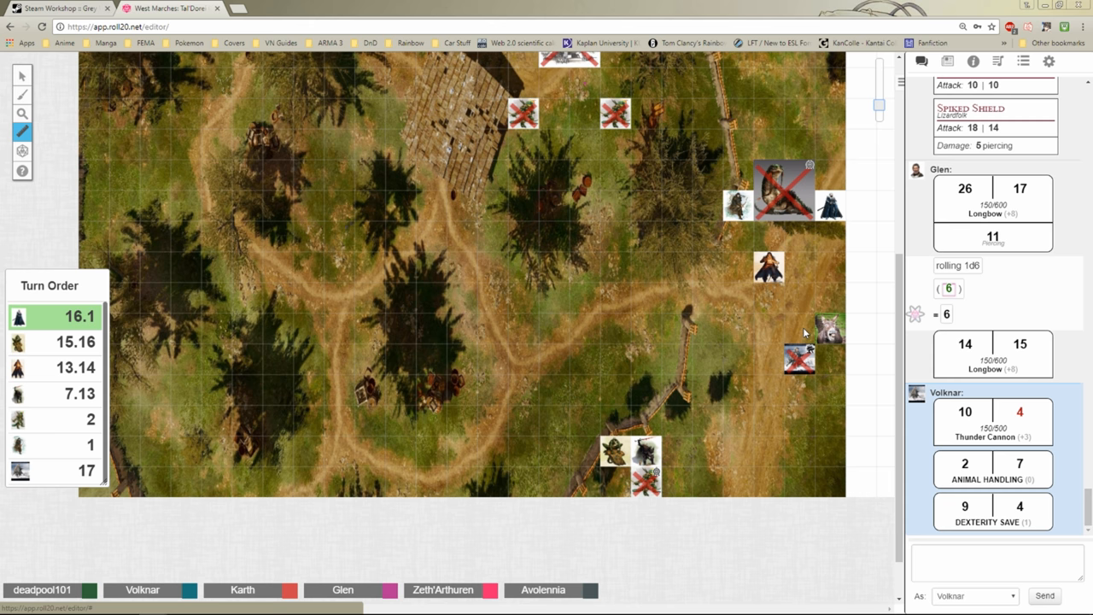
drag(828, 205, 769, 359)
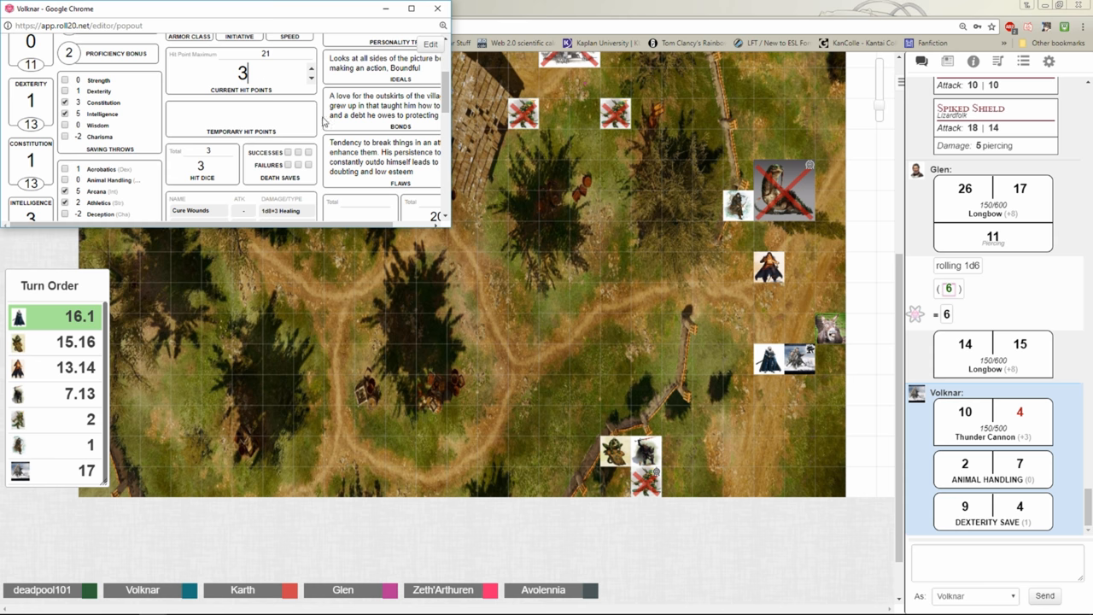
Close Volknar's character sheet popout showing 3 current hit points
scroll(up, 3)
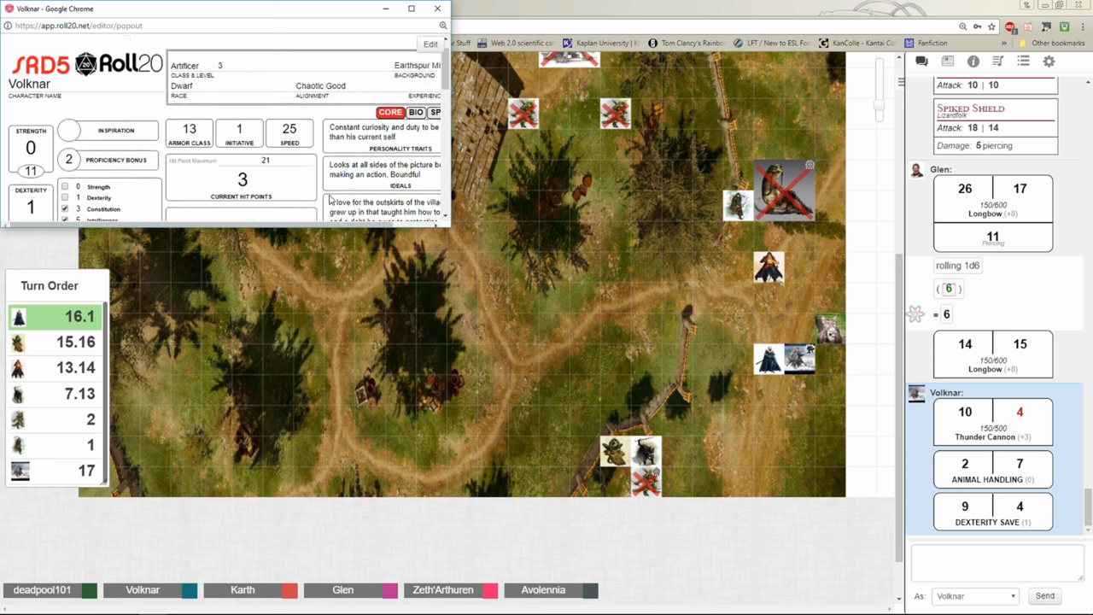
click(438, 8)
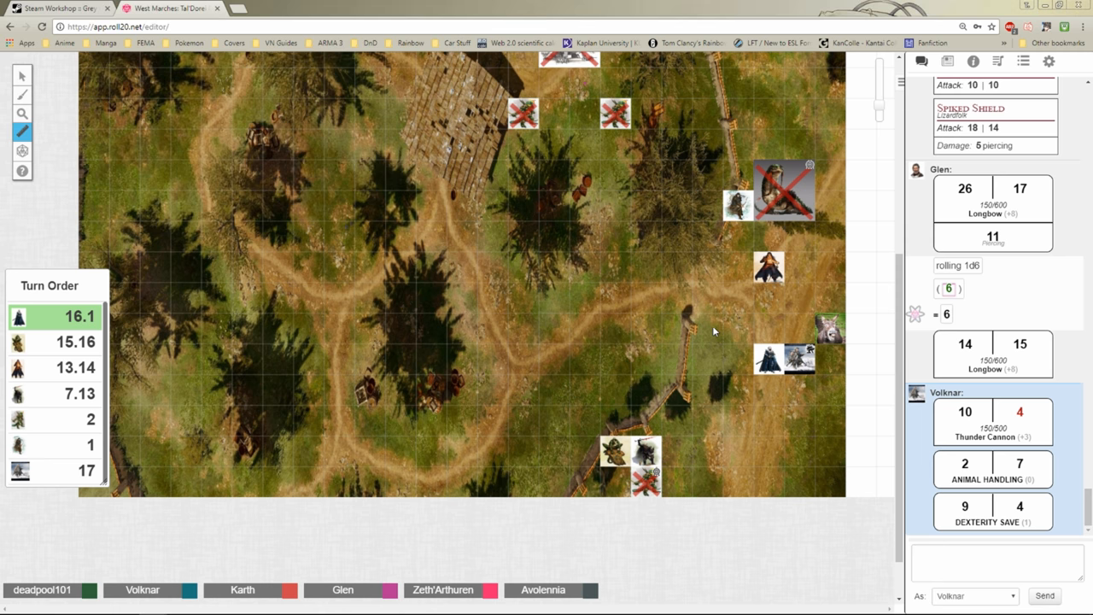